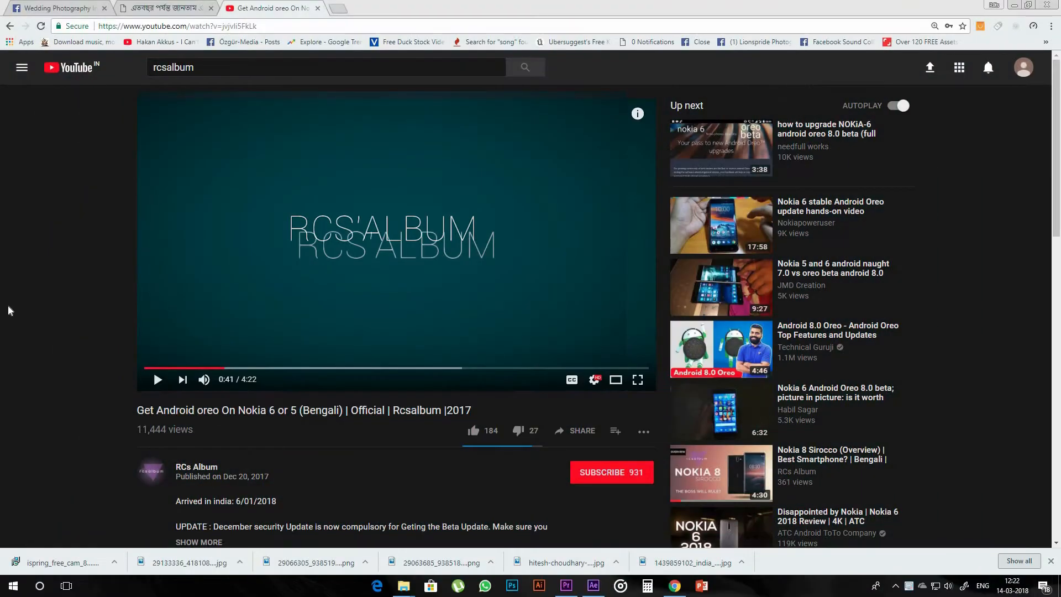
Subscribe to RCs Album below the Android Oreo video and turn on its notification bell.
scroll("down", 3)
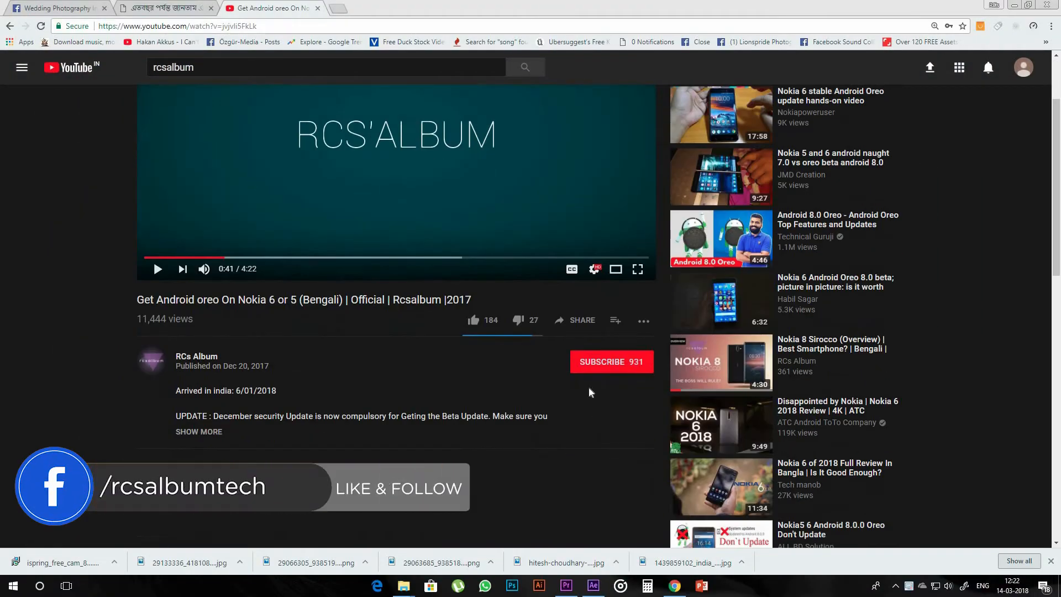
left_click(610, 361)
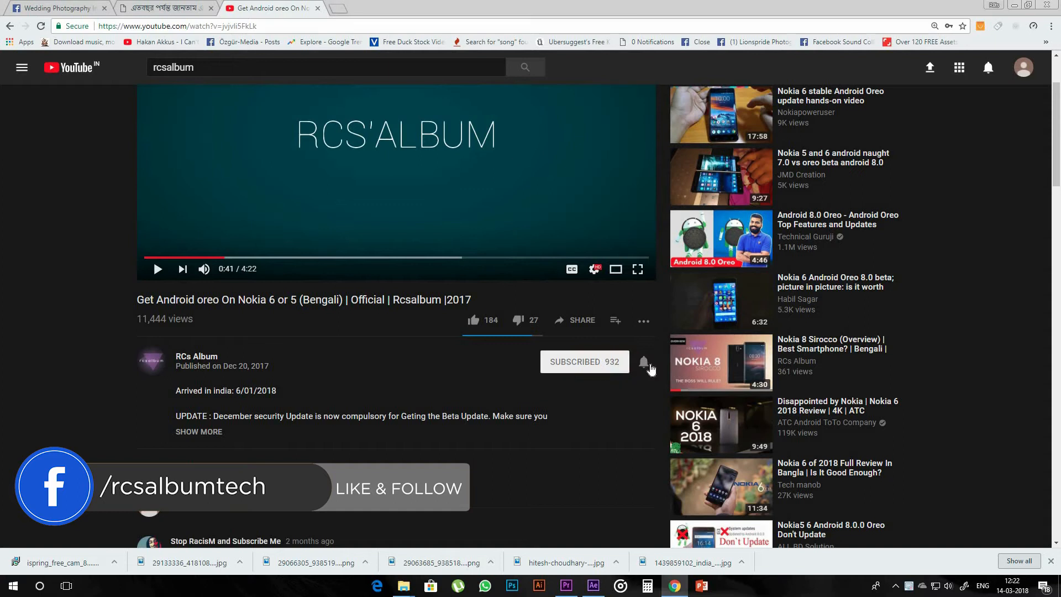
left_click(643, 361)
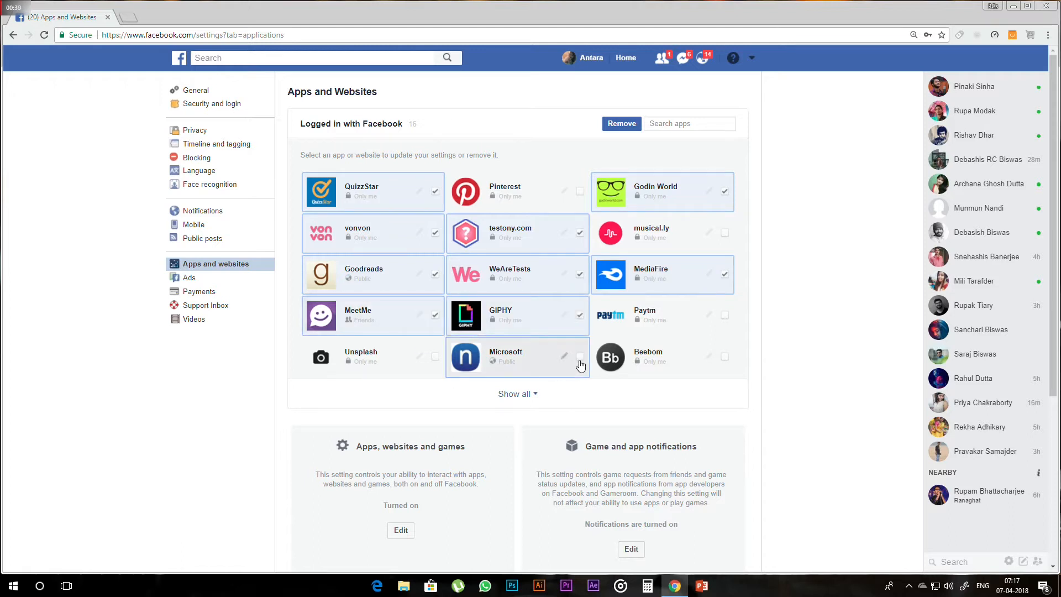
Go to Facebook's Apps and Websites settings and mark Godin World for removal.
left_click(518, 394)
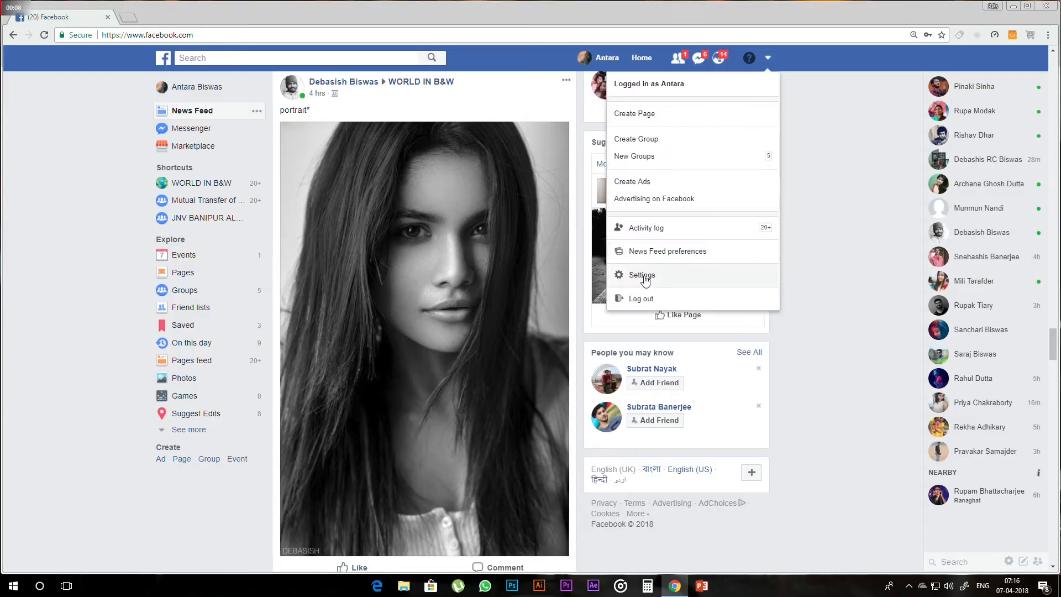
left_click(642, 275)
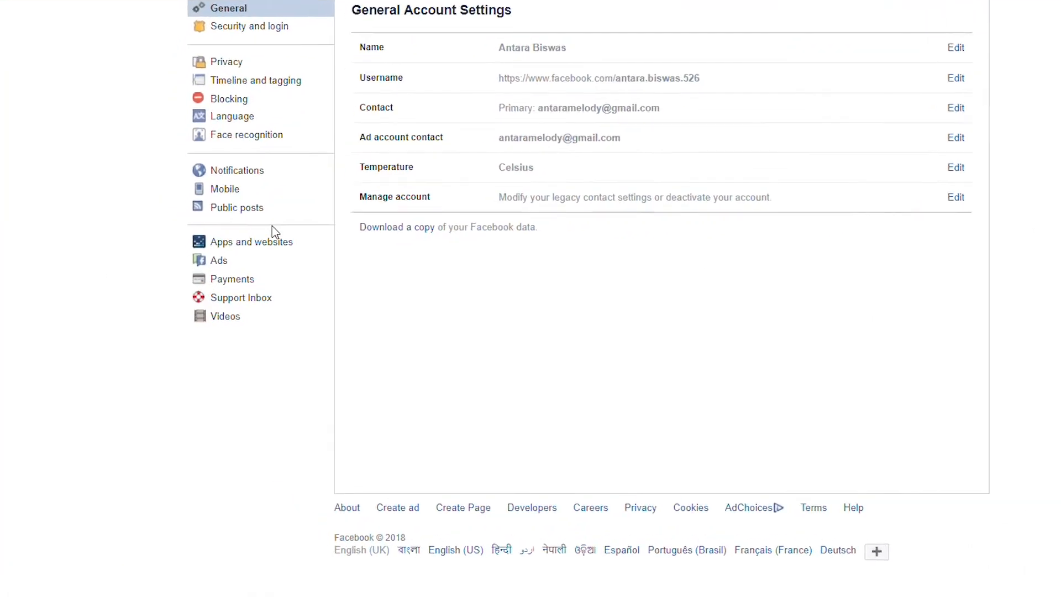
left_click(251, 242)
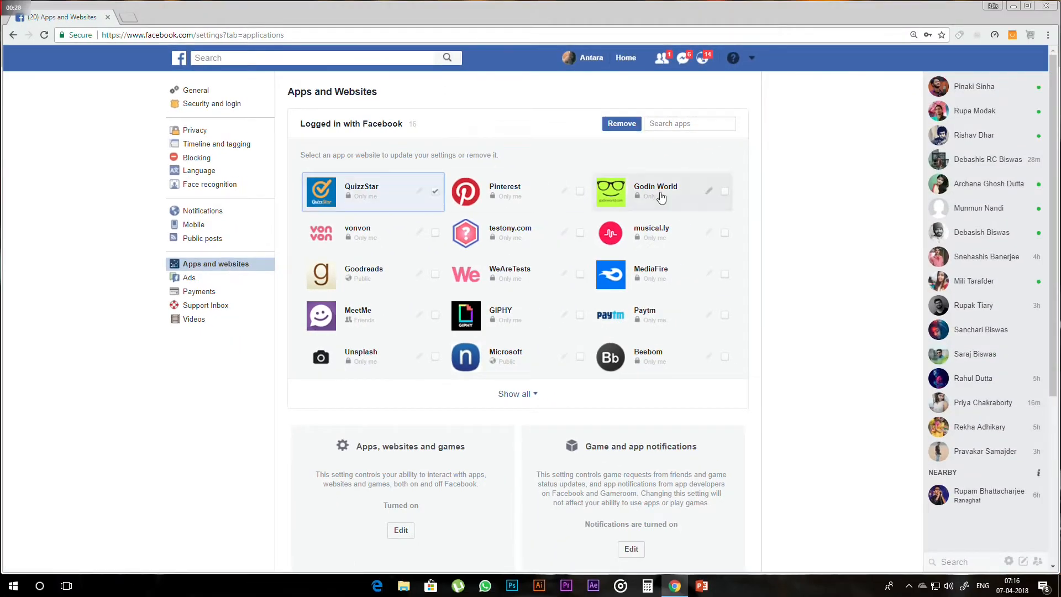
left_click(514, 393)
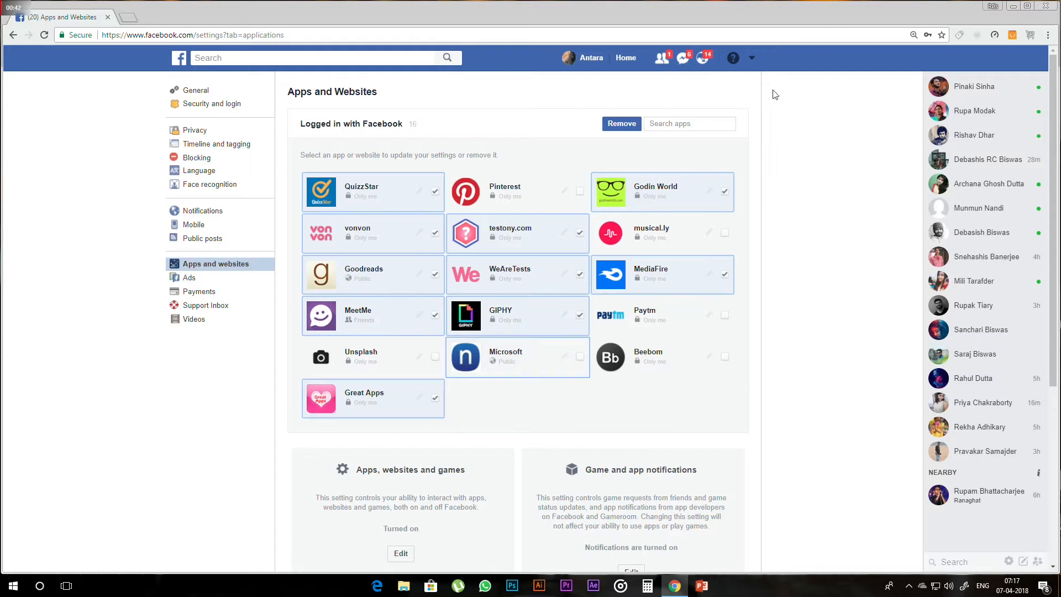
mouse_move(621, 127)
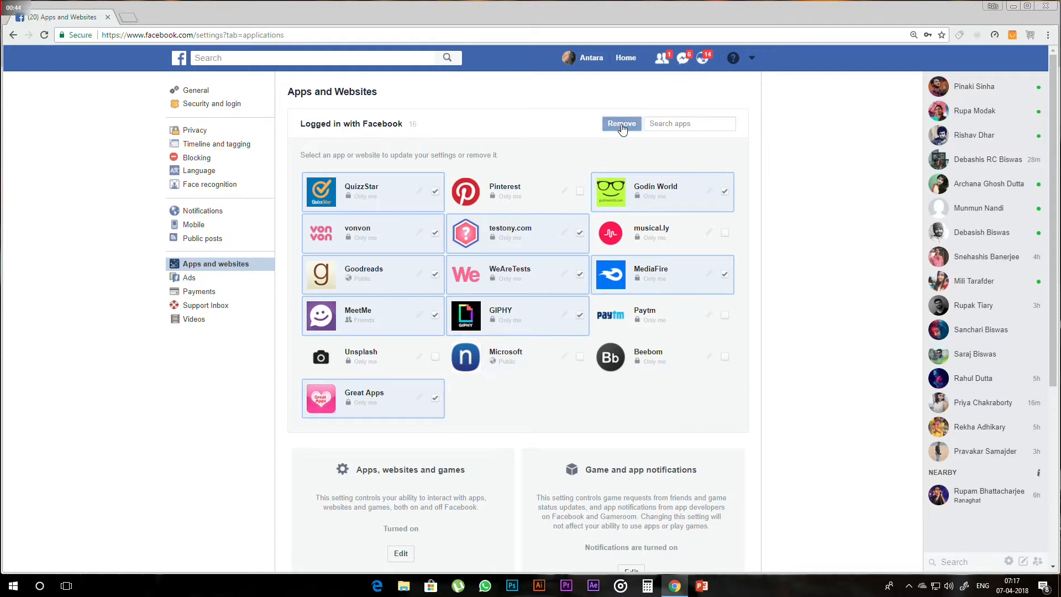